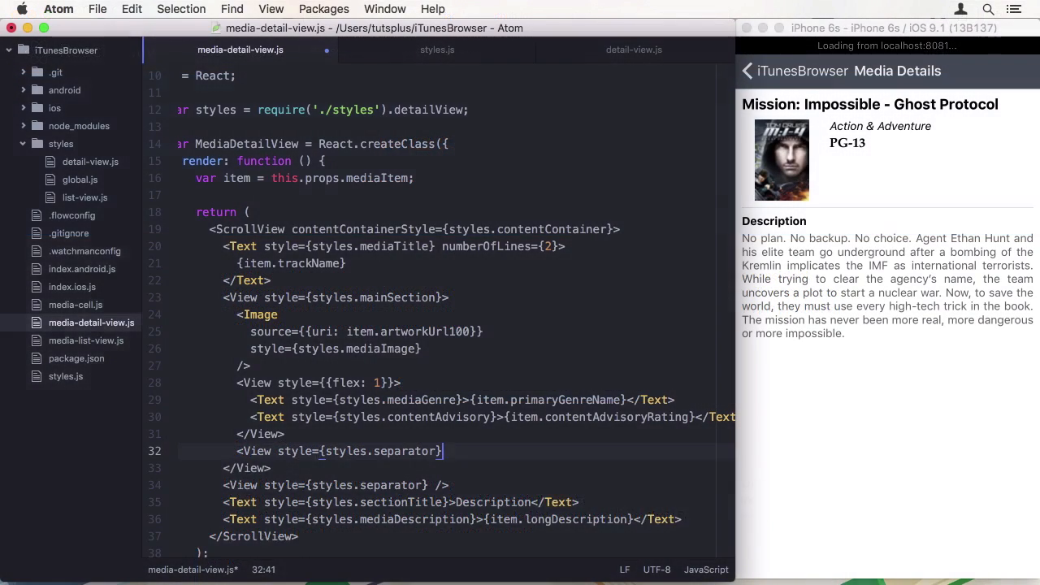
# Step: Add {buyPrice} and {rentalPrice} placeholders below the separator in media-detail-view.js
pyautogui.write('{buyPrice}')
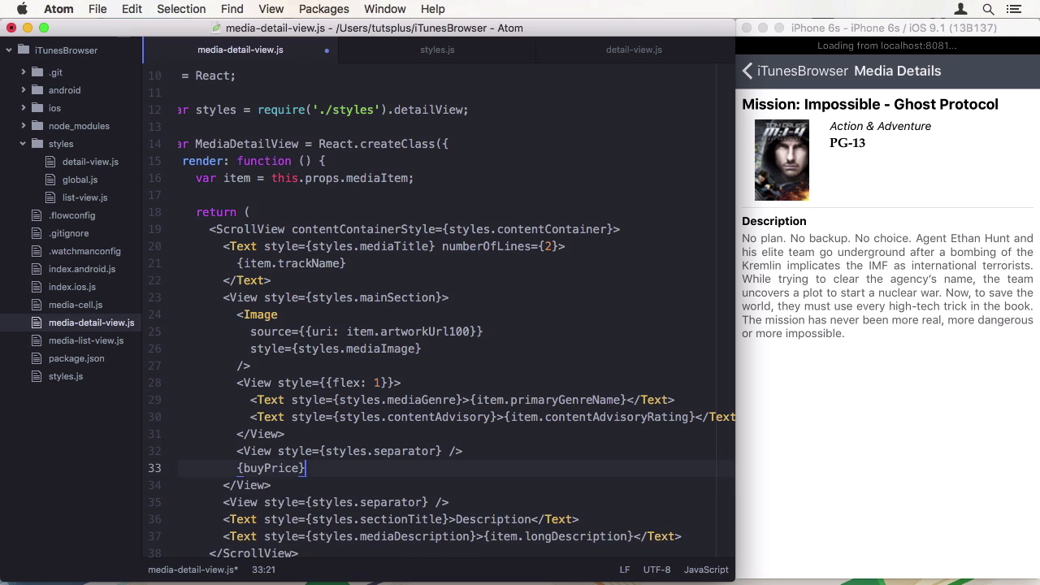
pyautogui.write('{rentalPrice}')
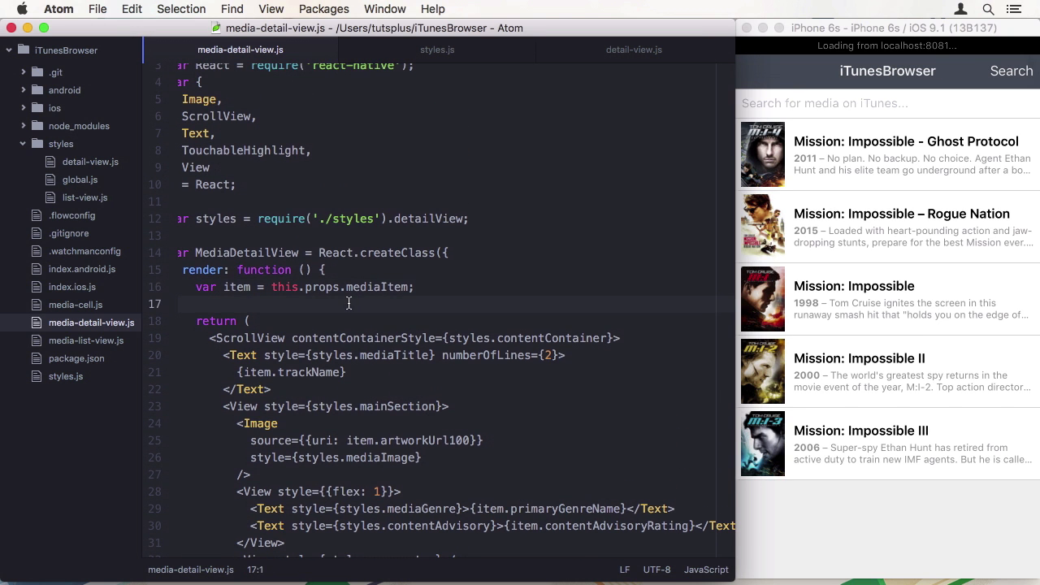
pyautogui.write('va')
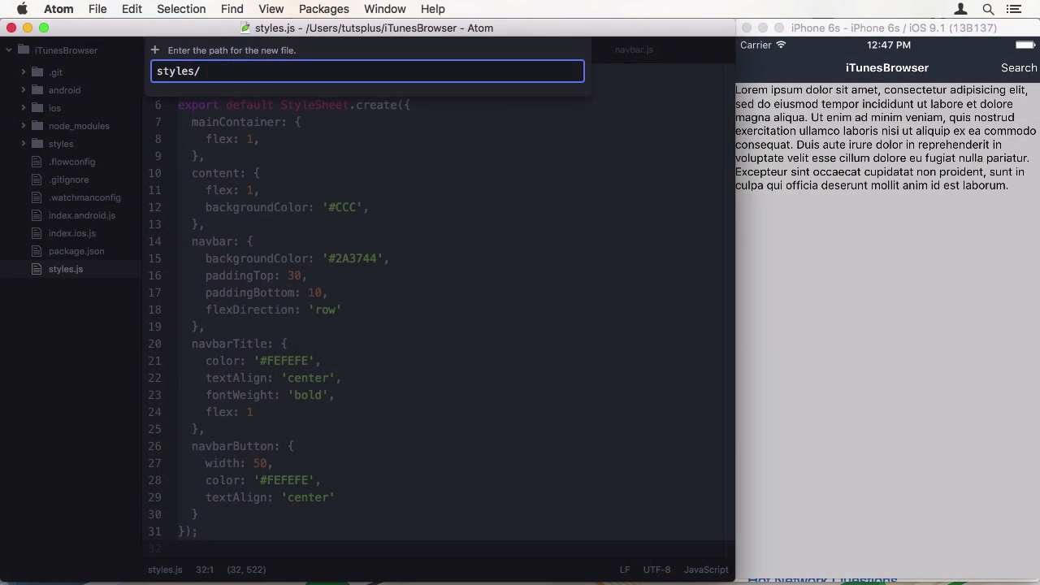
# Step: Enter the path styles/global for the new stylesheet file
pyautogui.write('gl')
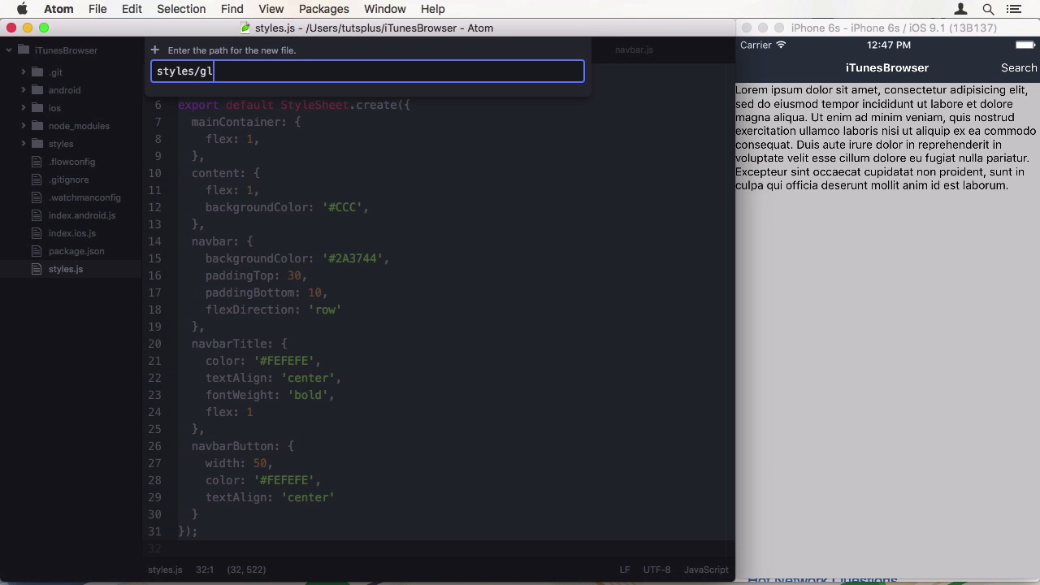
pyautogui.write('obal')
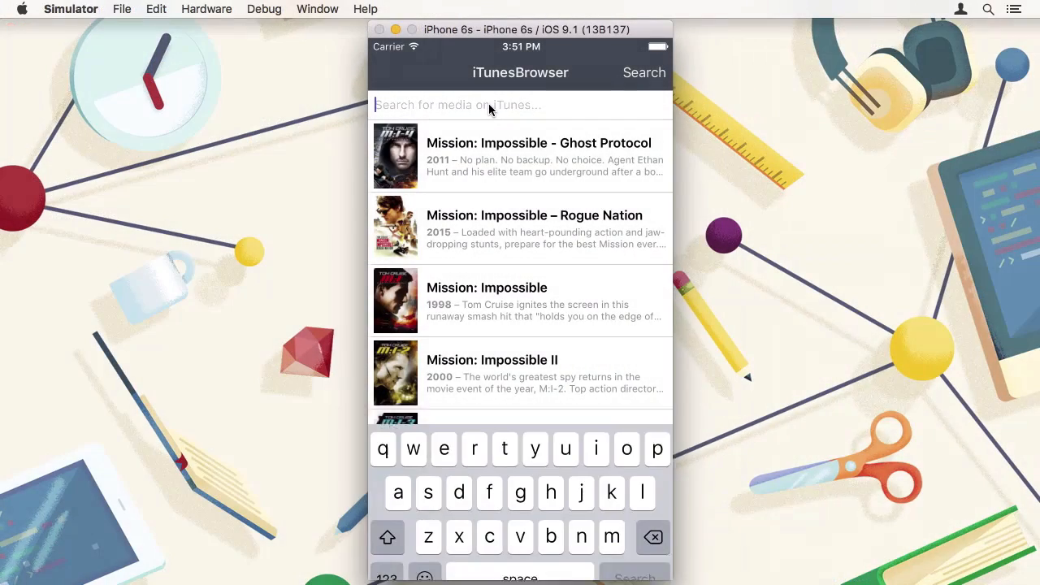
# Step: Search iTunesBrowser for "star wars" to list the Star Wars films
pyautogui.write('star w')
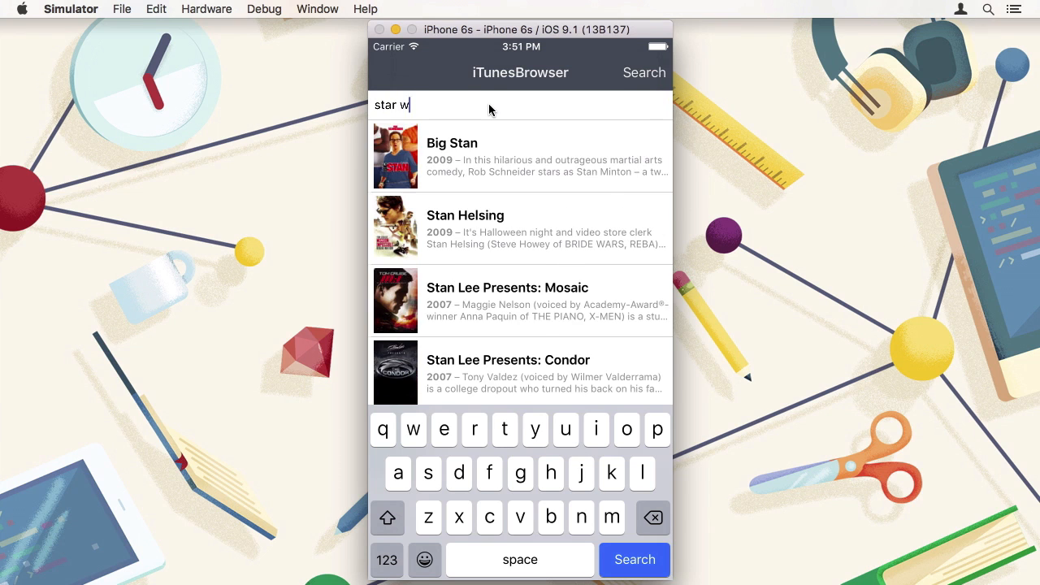
pyautogui.write('ars')
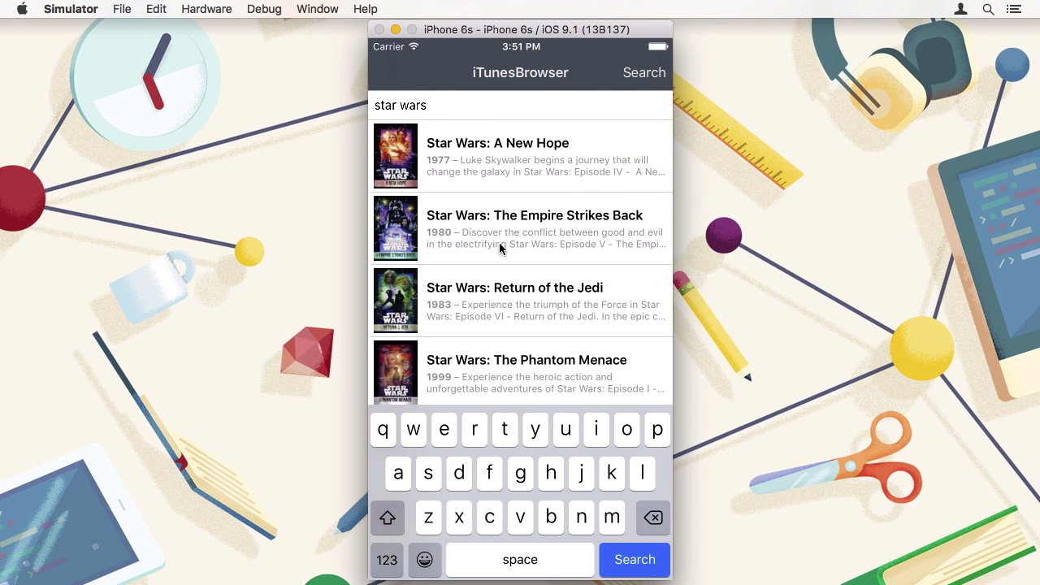
pyautogui.moveTo(501, 282)
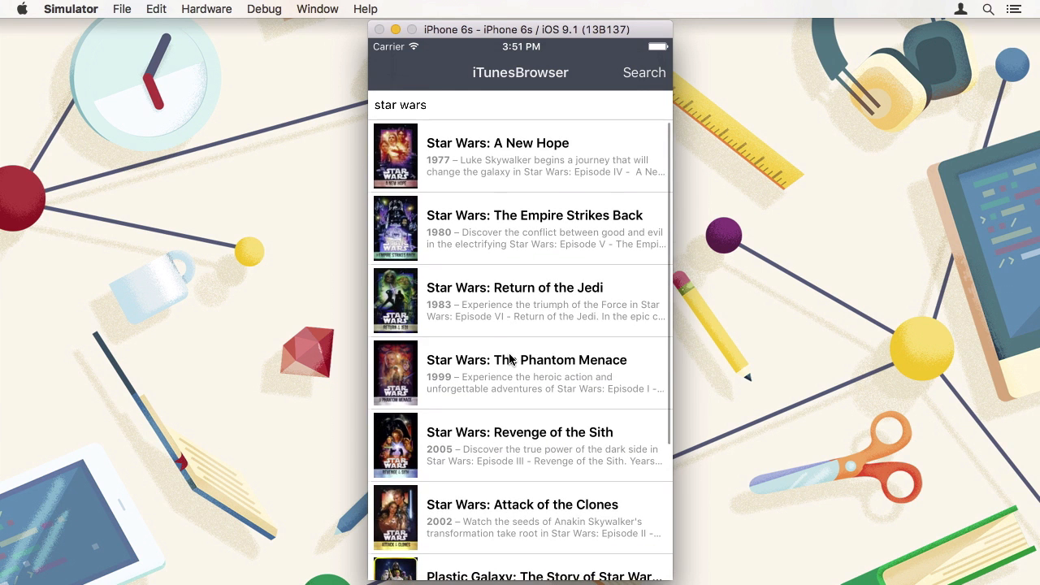
# Step: Open the Media Details screen for Star Wars: A New Hope
pyautogui.click(520, 155)
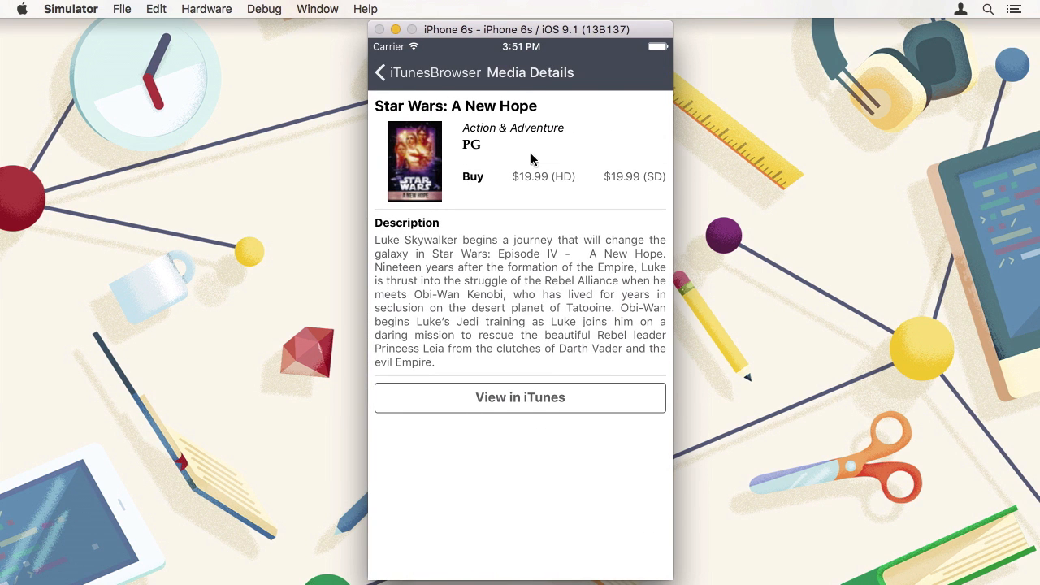
pyautogui.moveTo(378, 119)
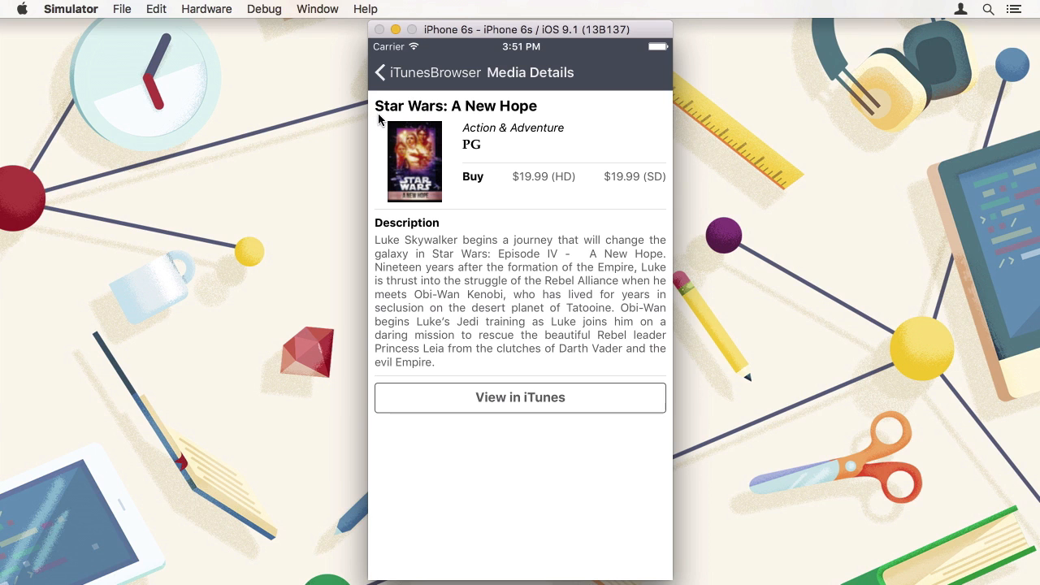
pyautogui.moveTo(485, 325)
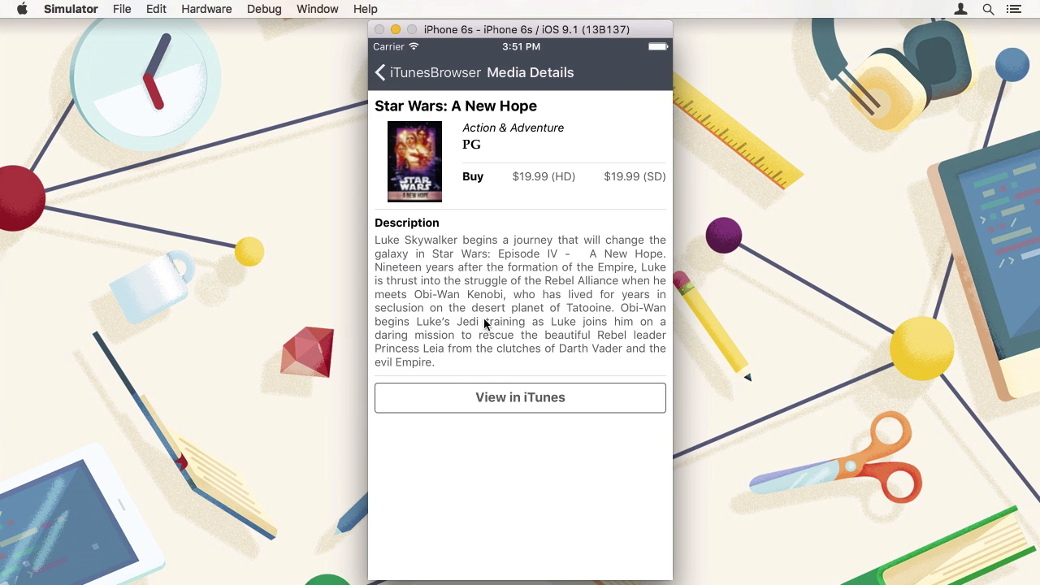
pyautogui.click(380, 73)
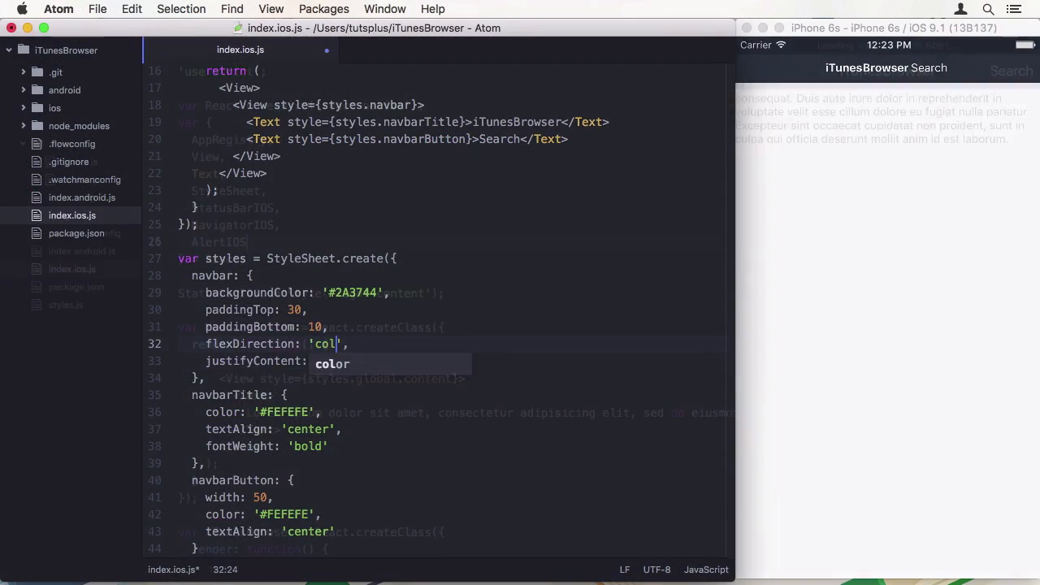
# Step: Change _urlForQuery to return API_URL + '?media=movie&term' + encodeURIComponent(query)
pyautogui.click(1011, 71)
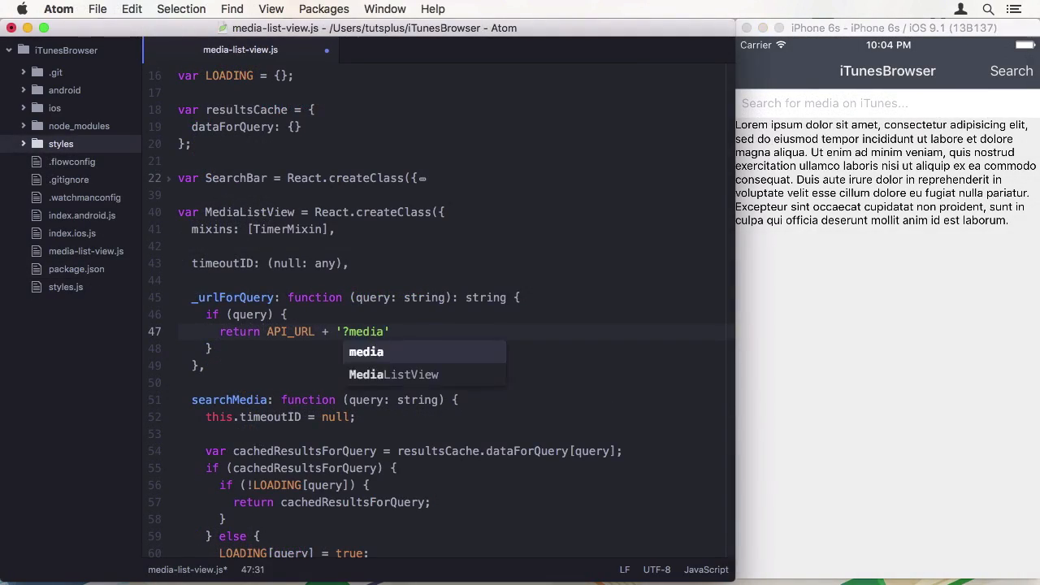
pyautogui.write("=movie&term' + encodeU")
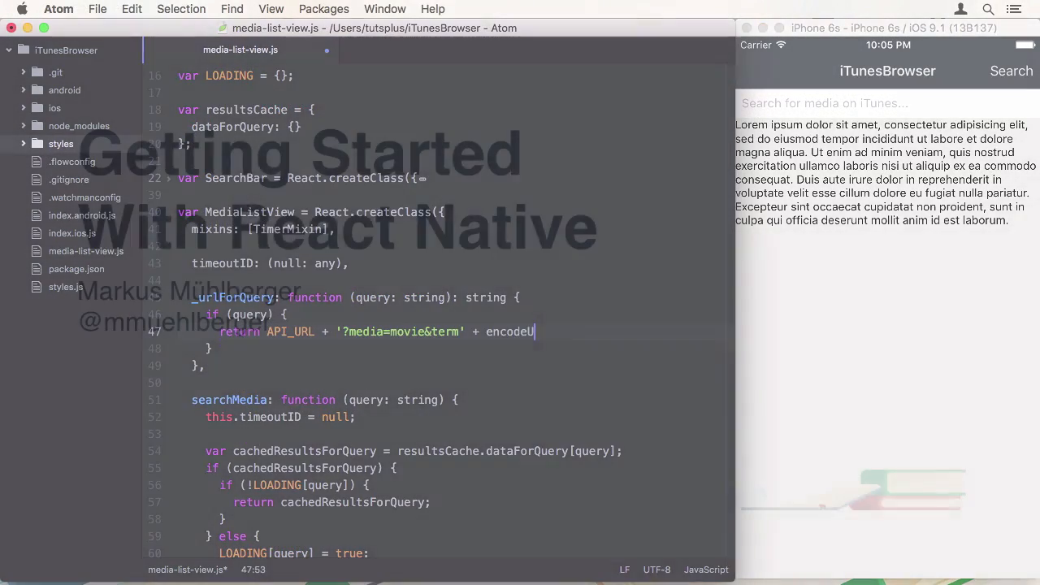